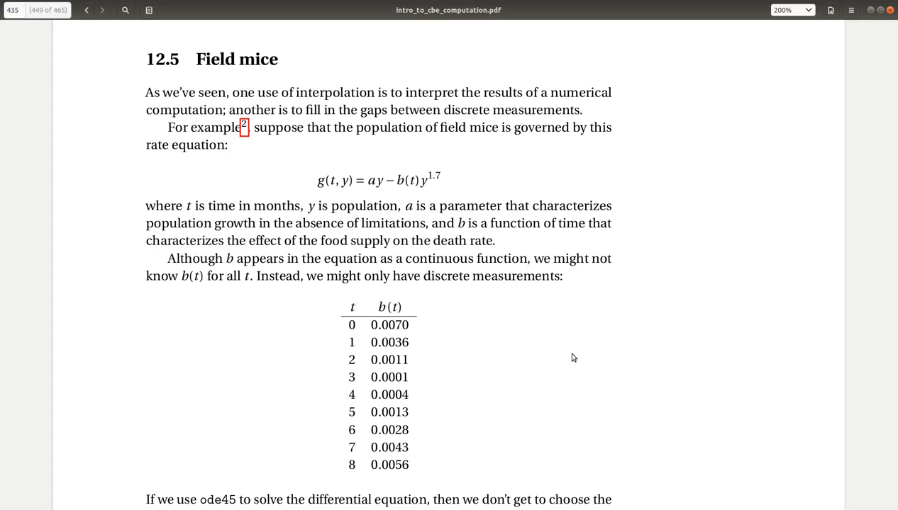
{"action": "mouse_move", "coordinate": [347, 206]}
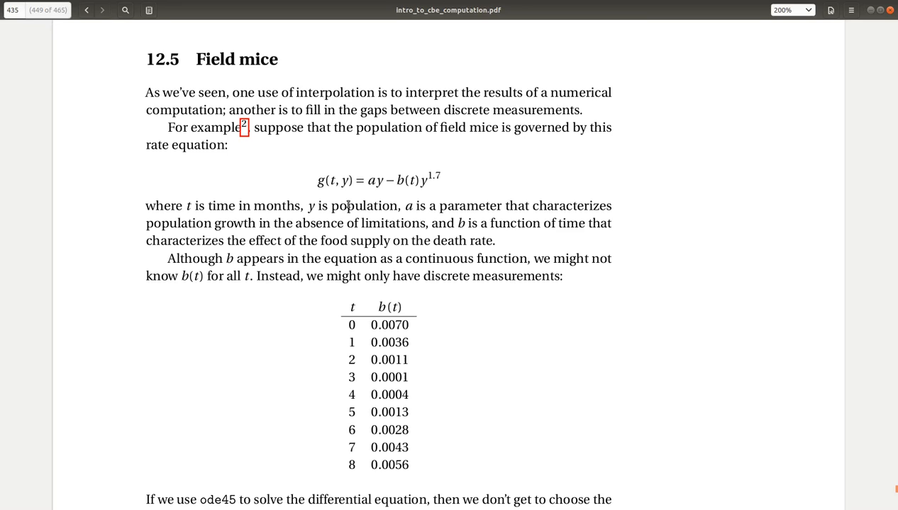
{"action": "mouse_move", "coordinate": [346, 172]}
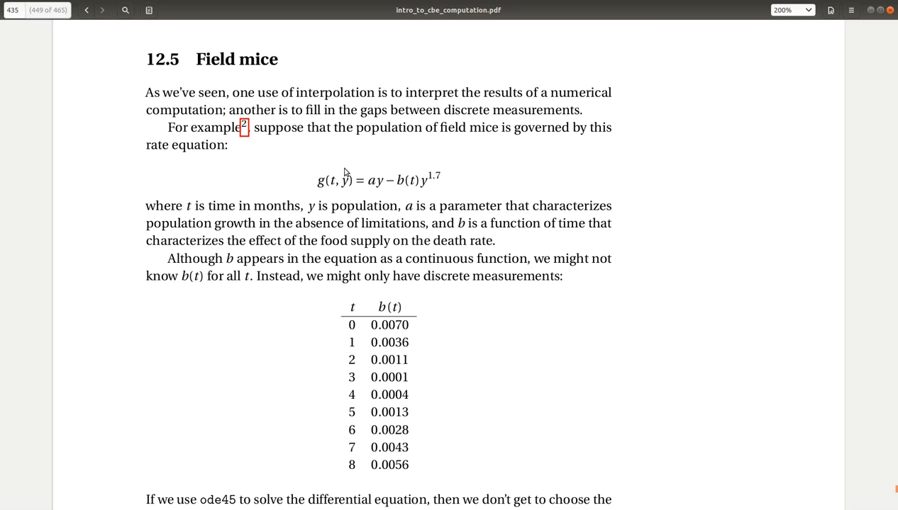
{"action": "mouse_move", "coordinate": [338, 170]}
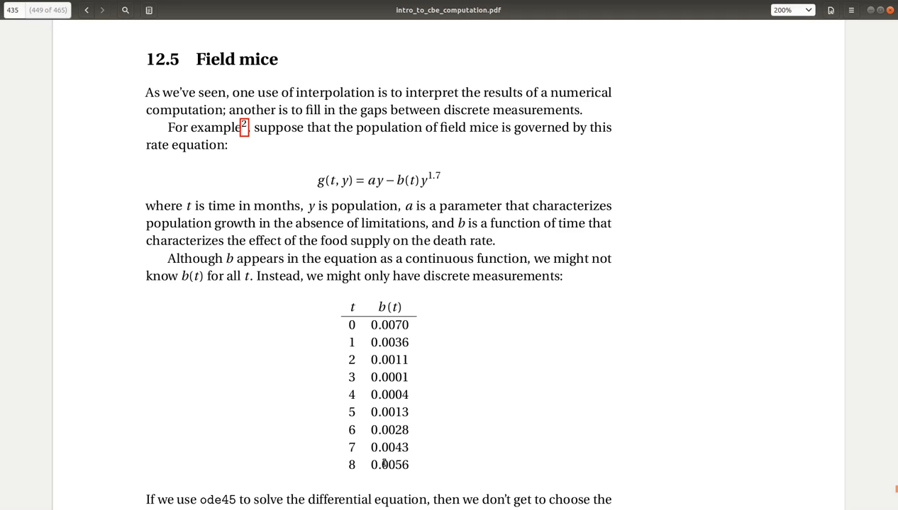
{"action": "mouse_move", "coordinate": [417, 446]}
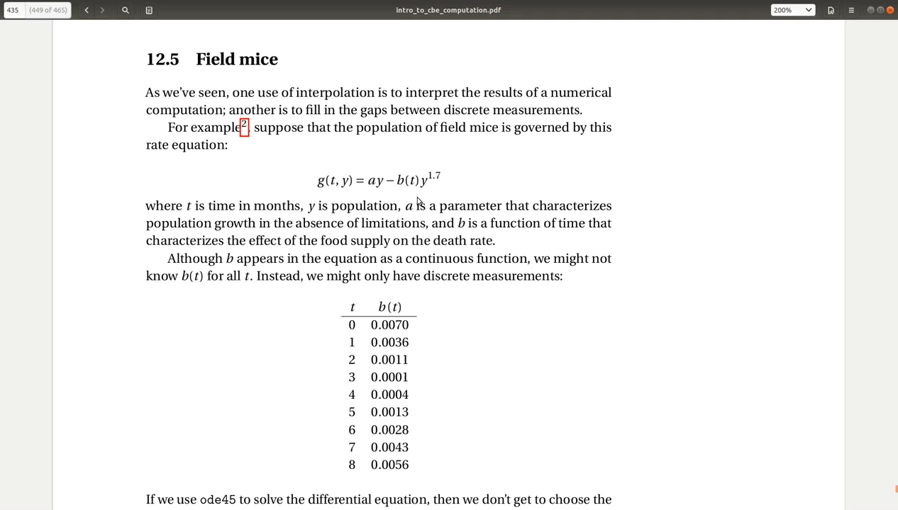
{"action": "mouse_move", "coordinate": [414, 190]}
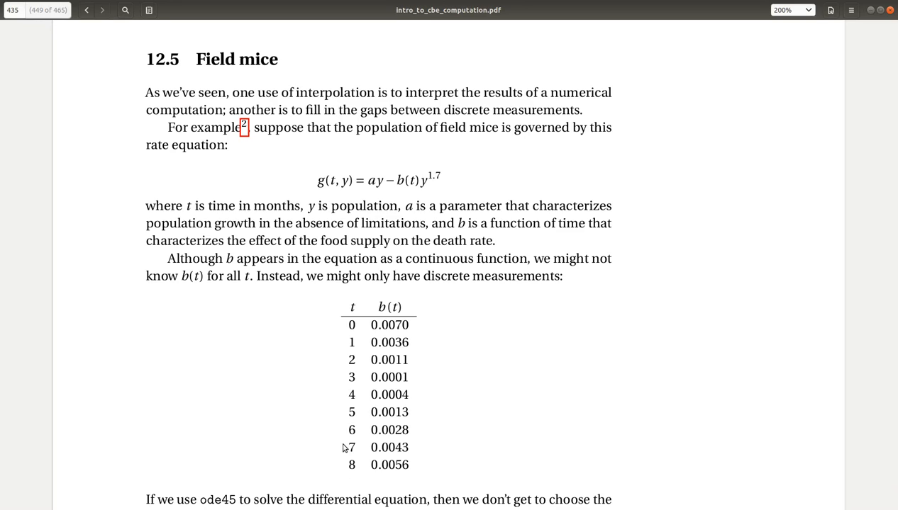
Scroll the b(t) measurement table slightly down in Document Viewer.
{"action": "scroll", "scroll_direction": "down", "scroll_amount": 3}
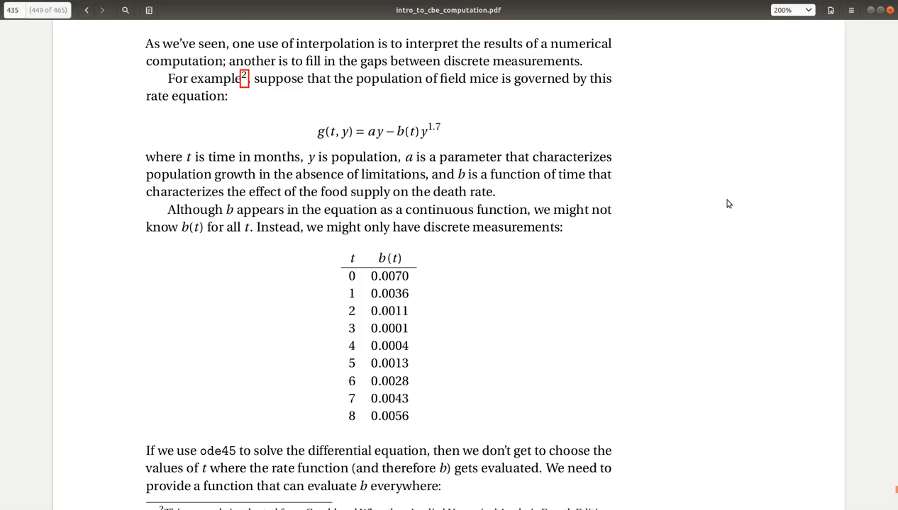
{"action": "scroll", "scroll_direction": "down", "scroll_amount": 3}
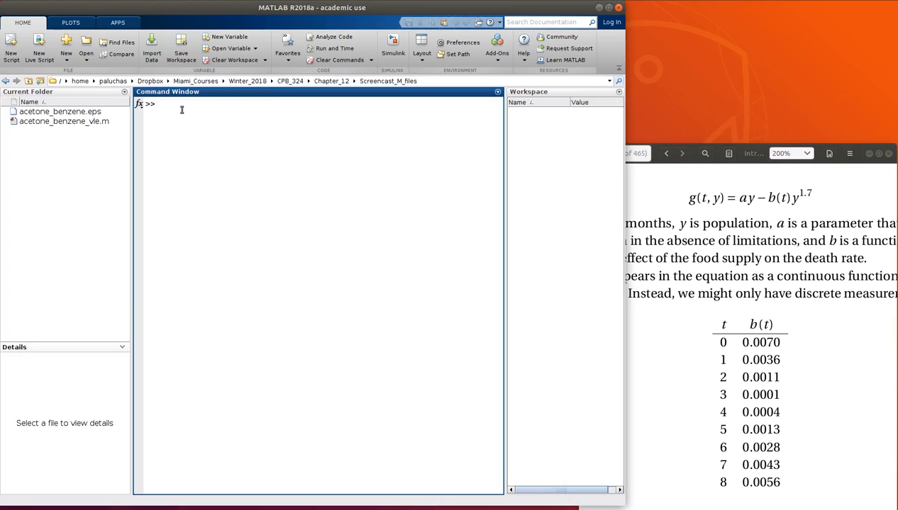
Start a new script with function res = mice_rate(t,y), end, a Constants comment and a = 0.9.
{"action": "left_click", "coordinate": [10, 48]}
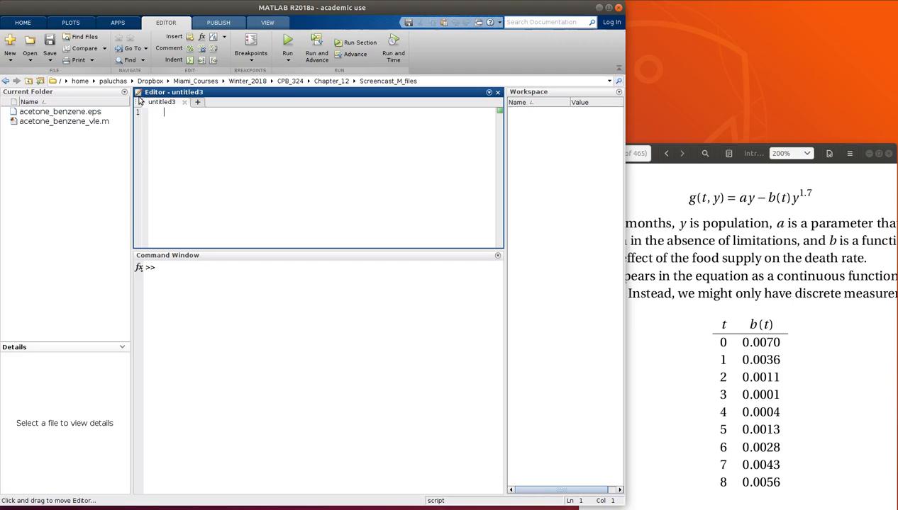
{"action": "type", "text": "function res"}
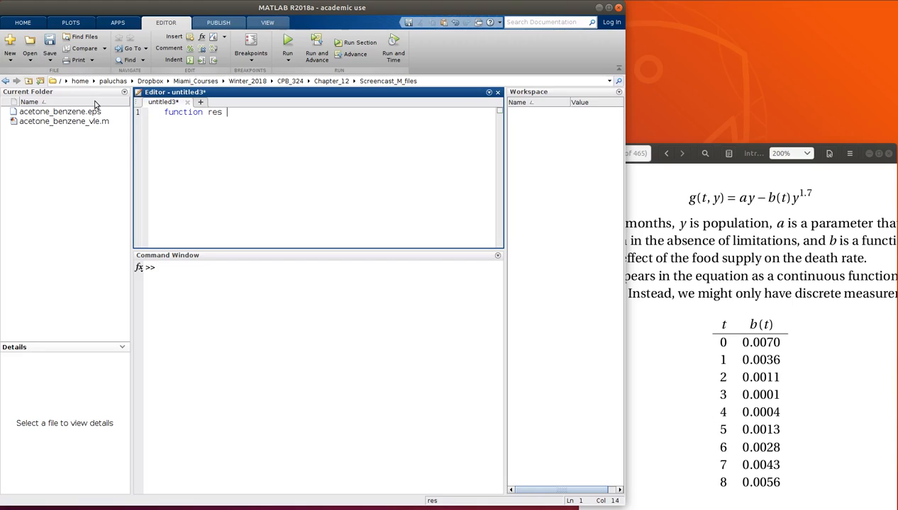
{"action": "type", "text": "= mice_rat"}
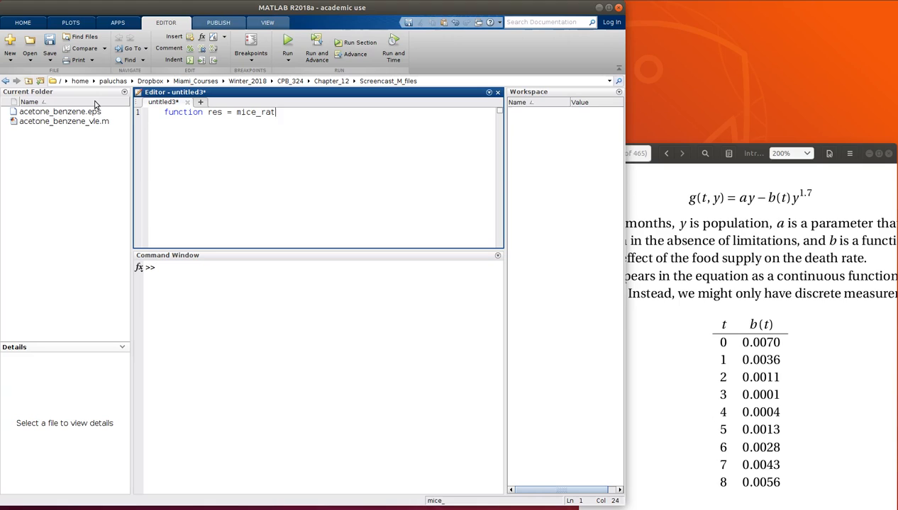
{"action": "type", "text": "(t,t"}
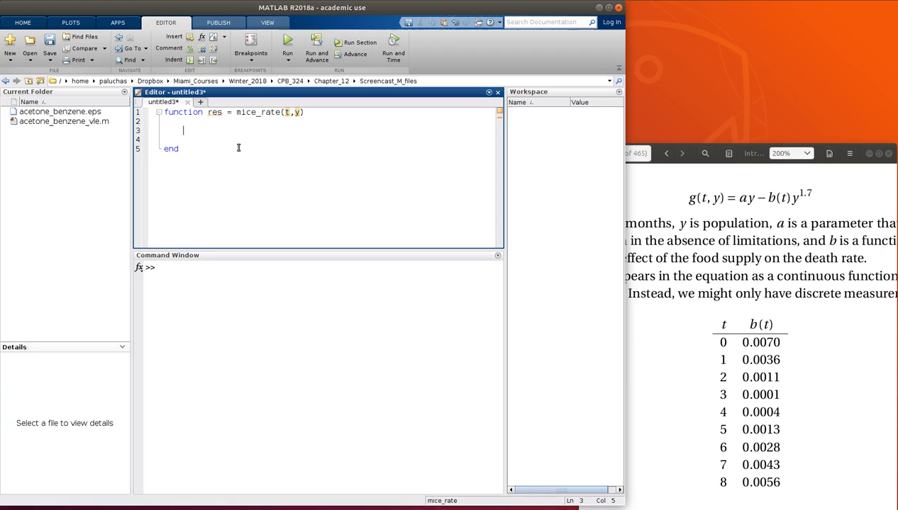
{"action": "type", "text": "% Constants"}
{"action": "left_click", "coordinate": [330, 139]}
{"action": "type", "text": "a = 0.9;"}
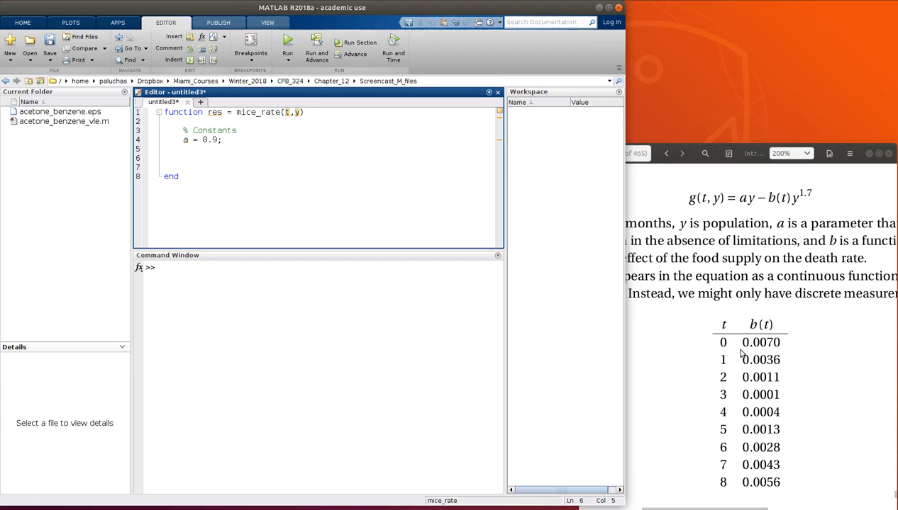
{"action": "mouse_move", "coordinate": [365, 189]}
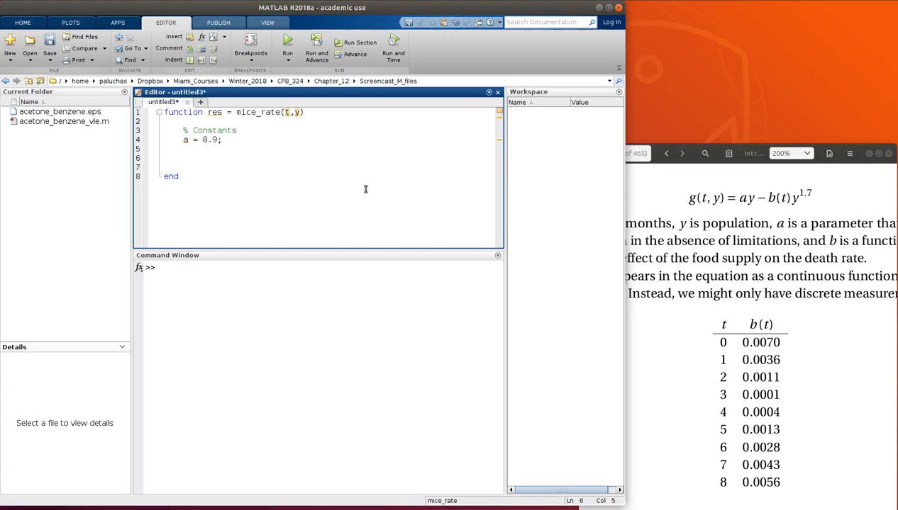
Under a Tabulated b data comment, define B = [70,...,56]*1e-4 and T = 0:8.
{"action": "type", "text": "% Tabulated b data"}
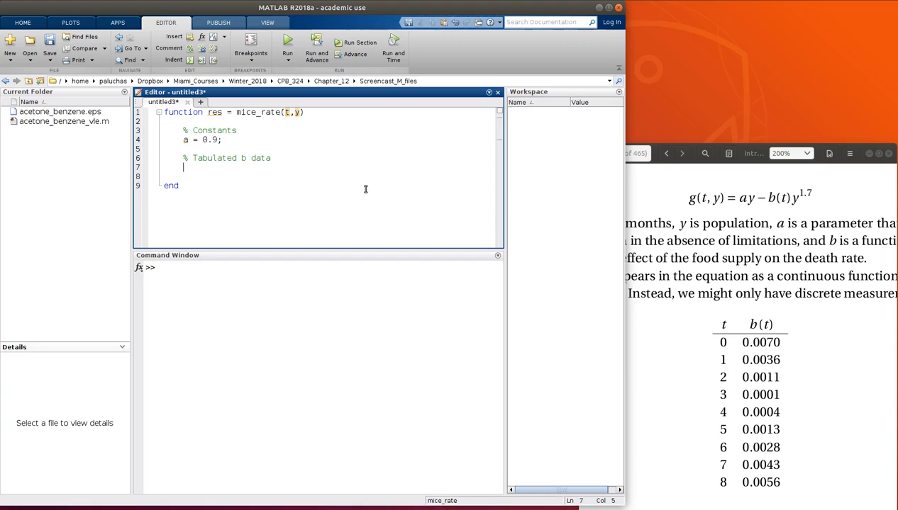
{"action": "type", "text": "B = [70"}
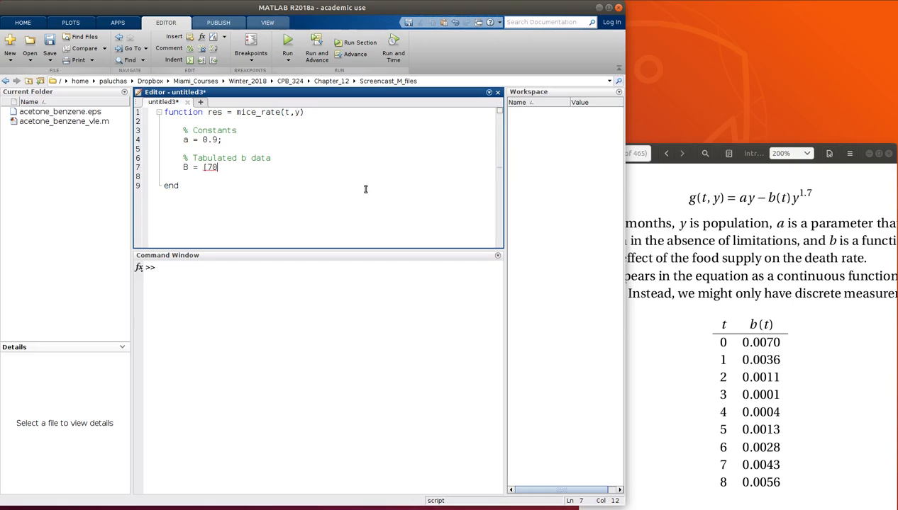
{"action": "type", "text": "36,"}
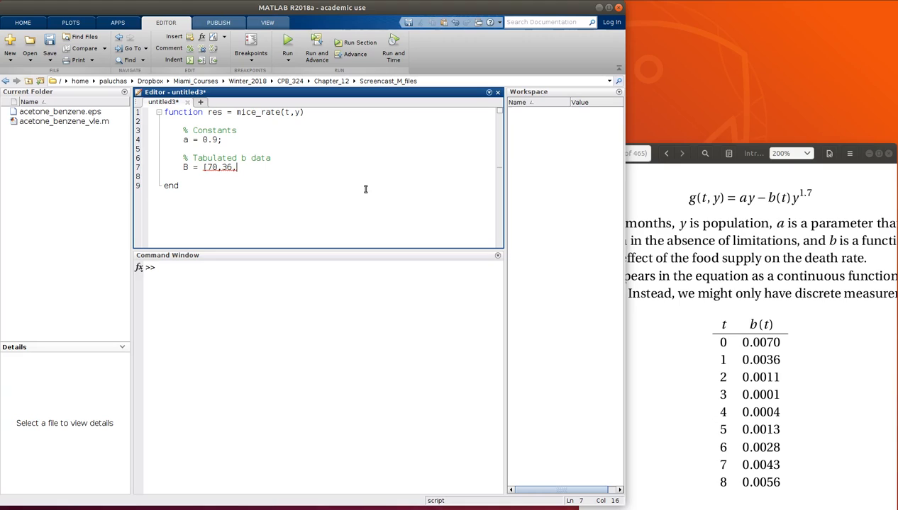
{"action": "type", "text": "11,1,4"}
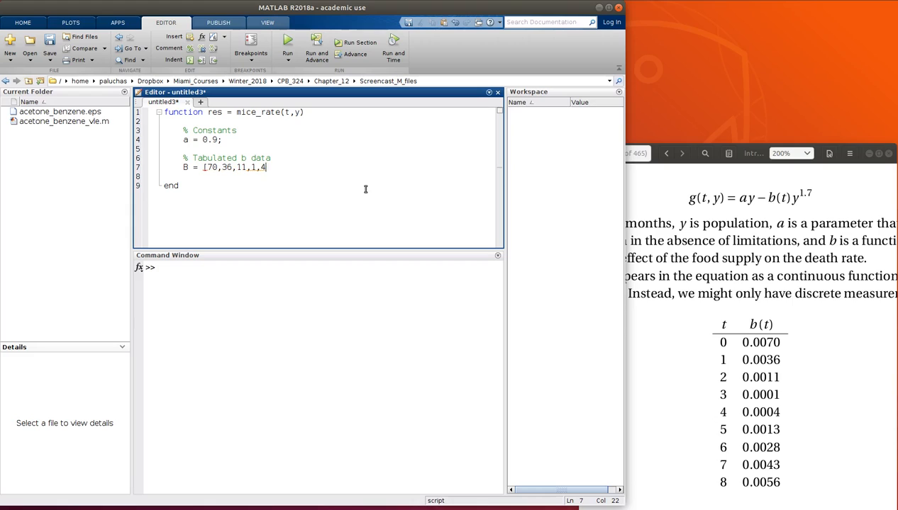
{"action": "type", "text": ",13,28,43,56"}
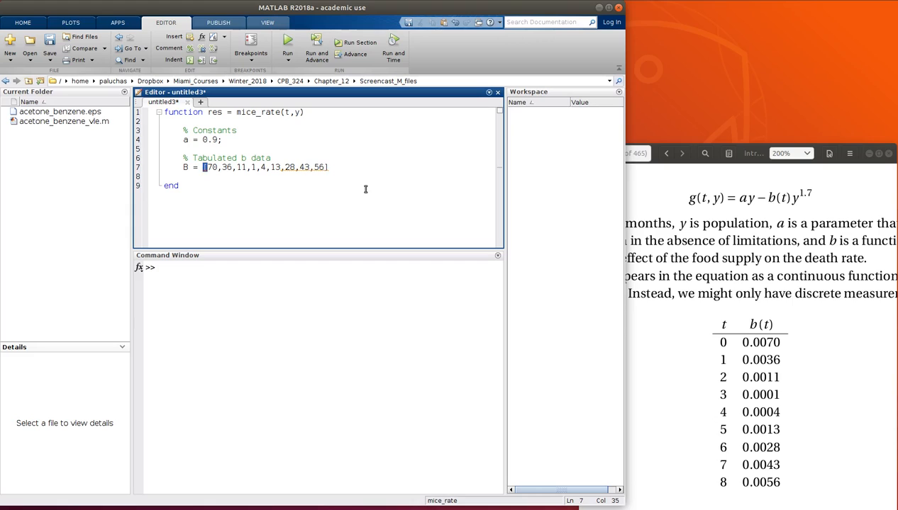
{"action": "type", "text": "*1"}
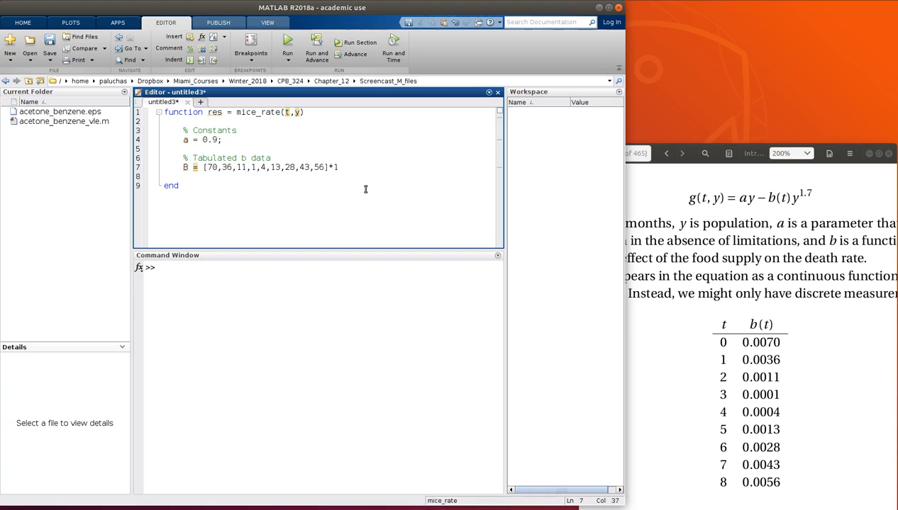
{"action": "type", "text": "e-4;"}
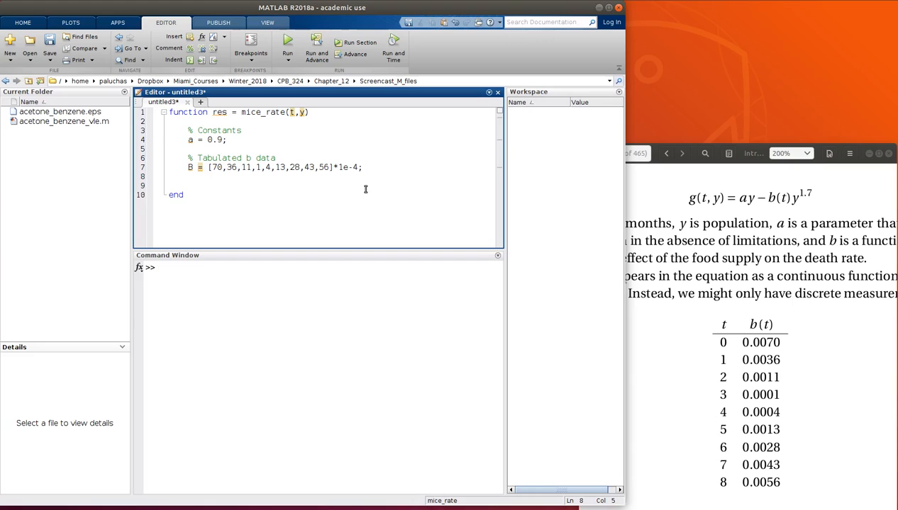
{"action": "type", "text": "t = 0:8;"}
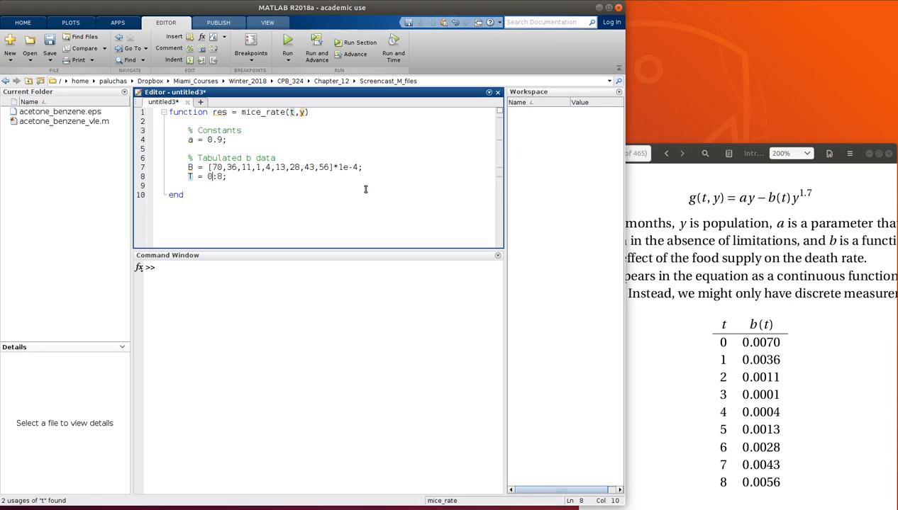
Add the line b = interp1(T,B,t); to the function.
{"action": "type", "text": "b"}
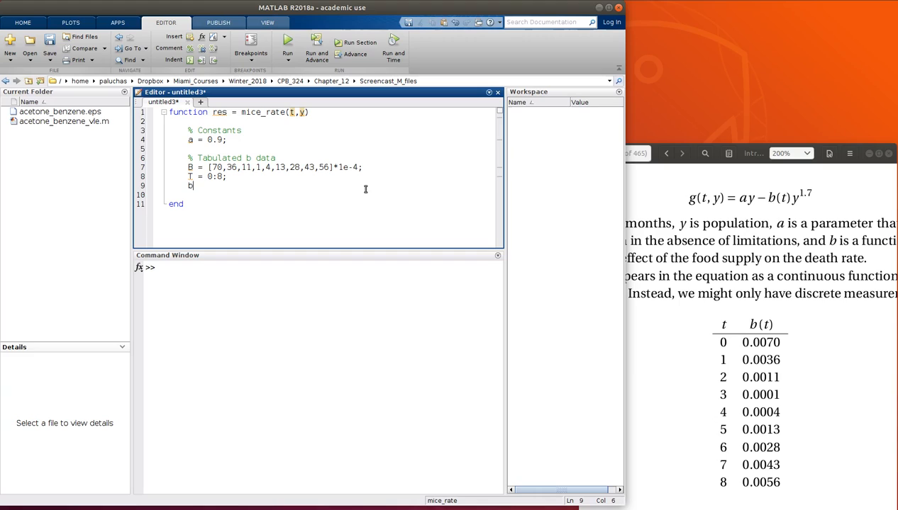
{"action": "type", "text": "= inte"}
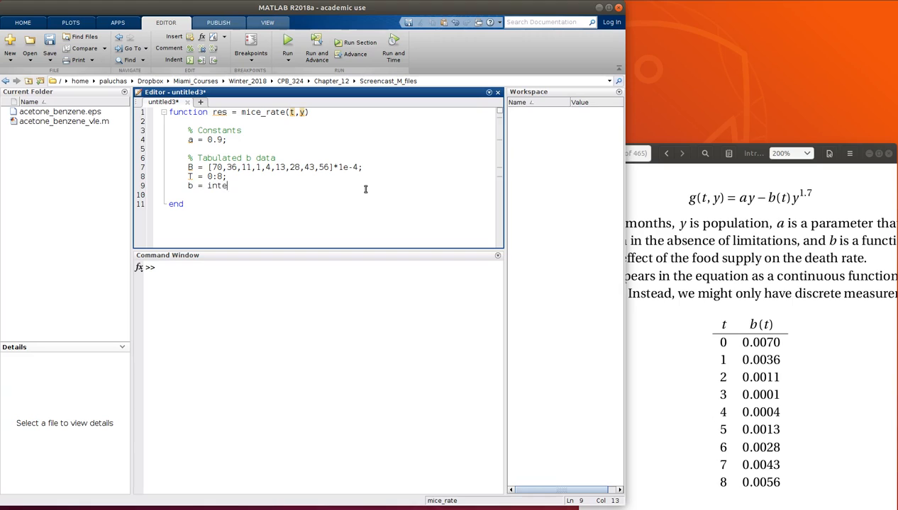
{"action": "type", "text": "rp1("}
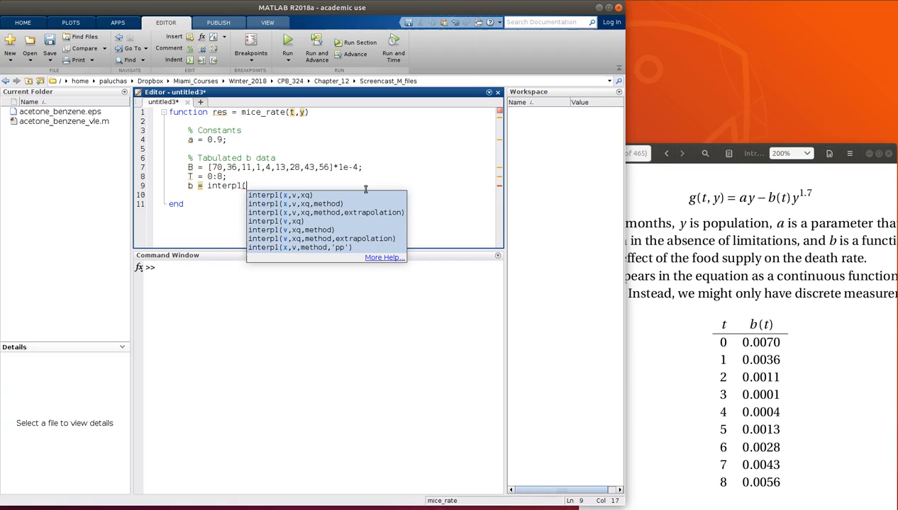
{"action": "type", "text": "T,B,"}
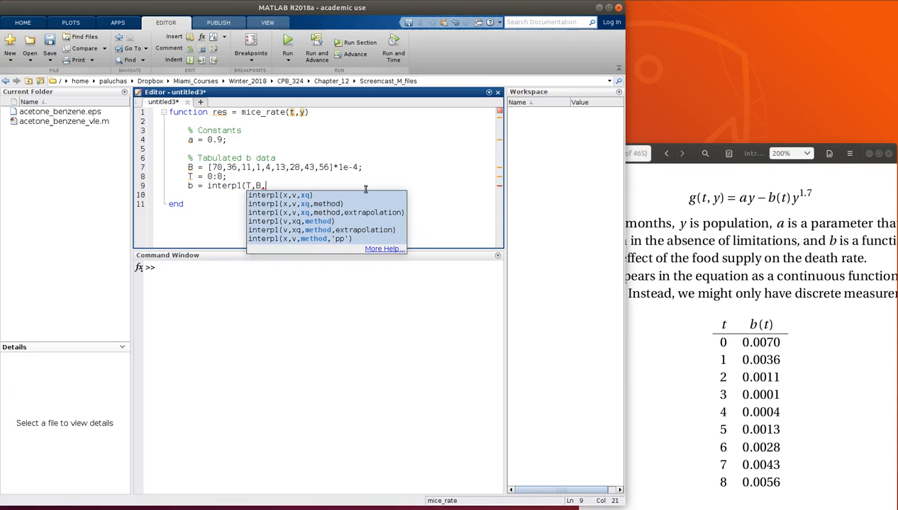
{"action": "type", "text": "t"}
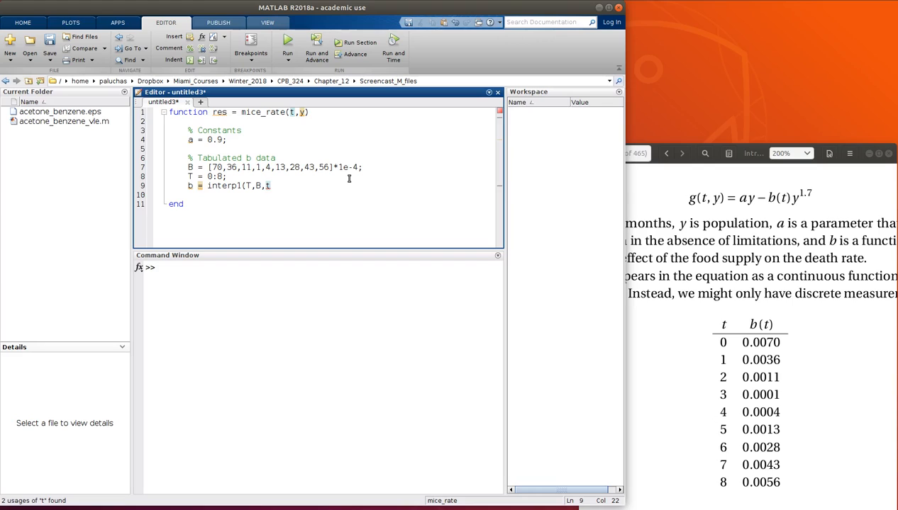
{"action": "type", "text": ");"}
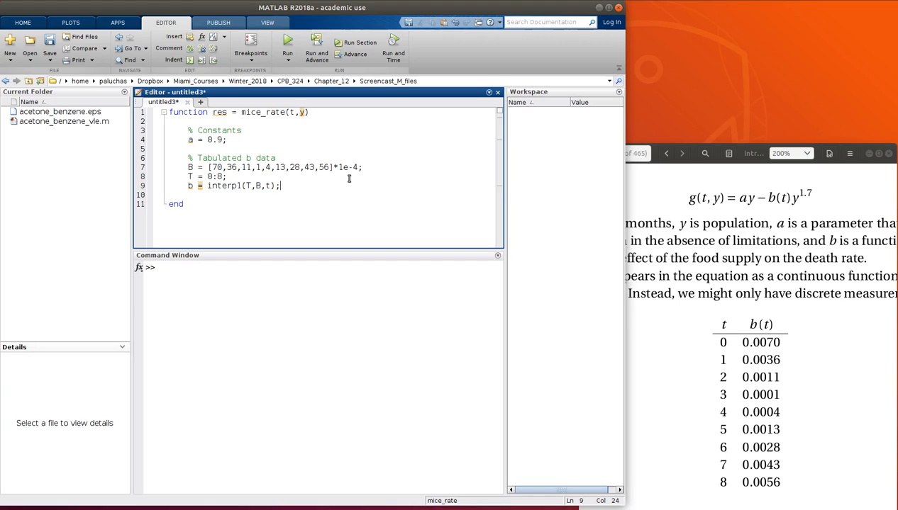
Add res = a*y-b*y^(1.7); under a Compute rate comment and save as mice_rate.m.
{"action": "type", "text": "% Compute rate"}
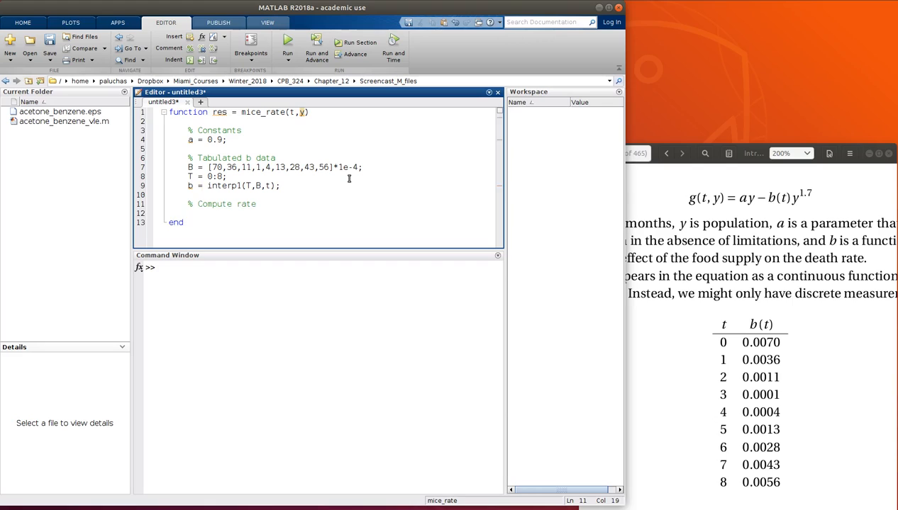
{"action": "type", "text": "res = a"}
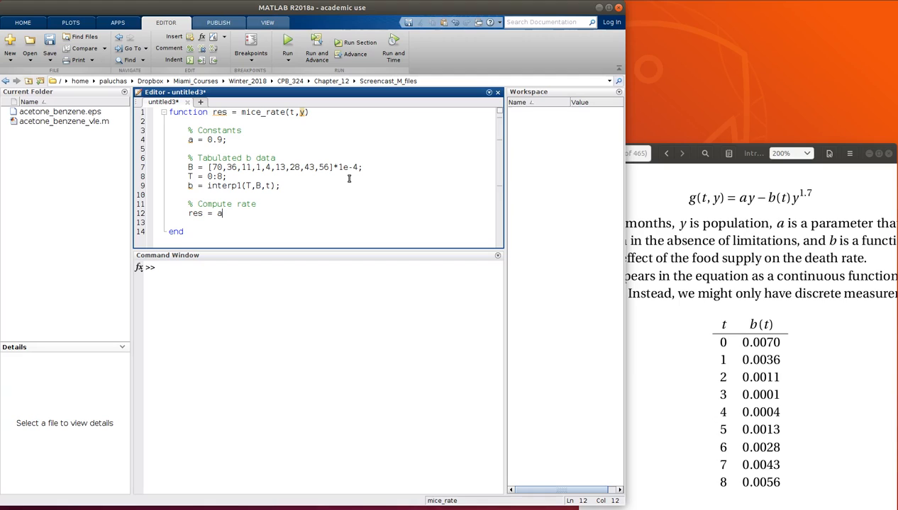
{"action": "type", "text": "*y-b*y"}
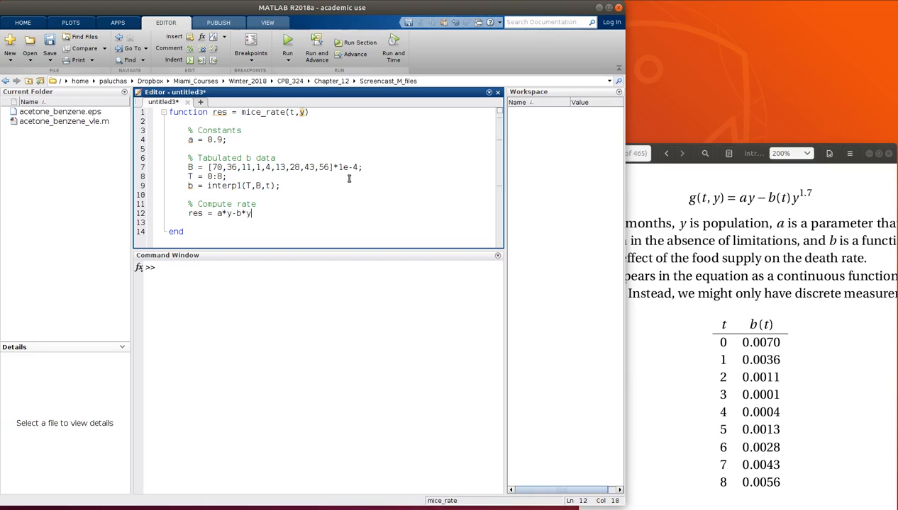
{"action": "type", "text": "^(1"}
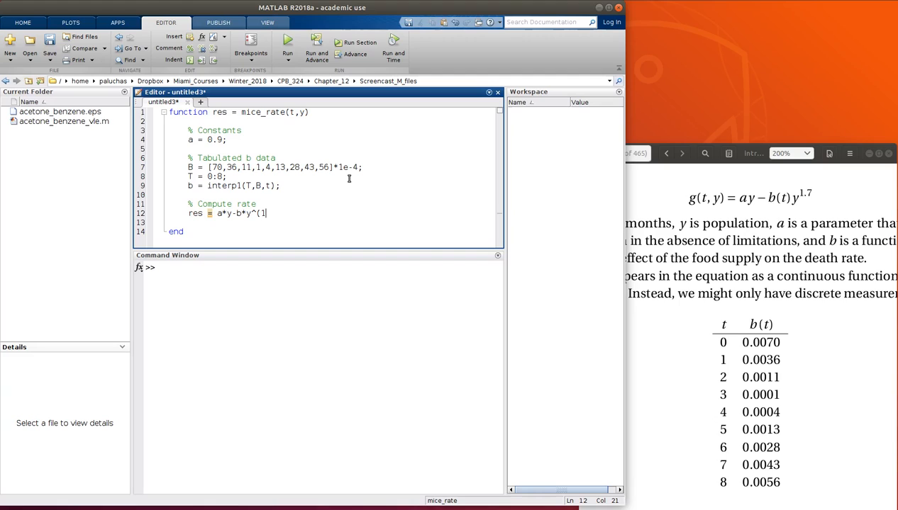
{"action": "type", "text": ".7);"}
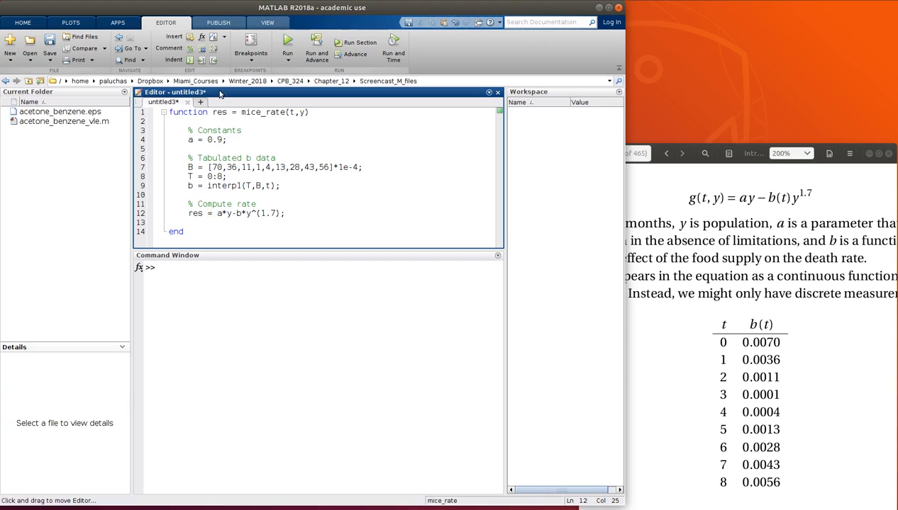
{"action": "left_click", "coordinate": [49, 41]}
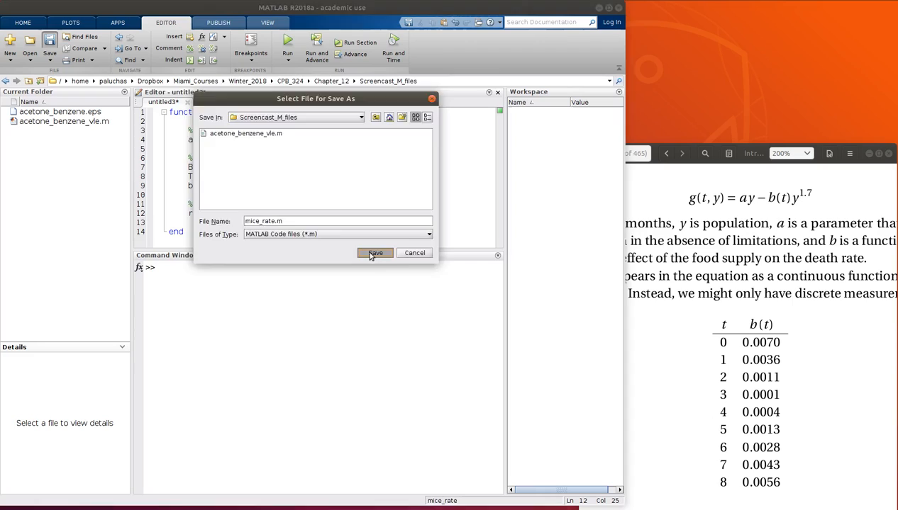
{"action": "left_click", "coordinate": [375, 253]}
{"action": "type", "text": "ode45("}
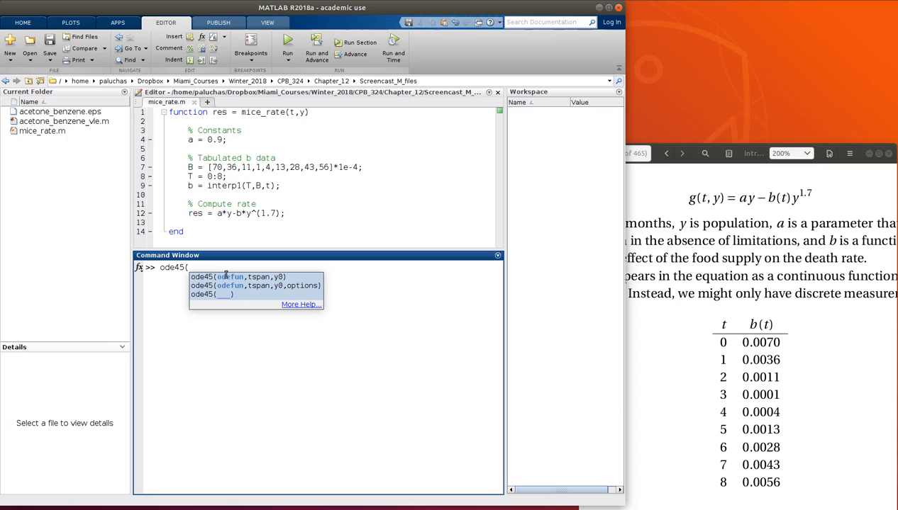
{"action": "type", "text": "@mice_rate"}
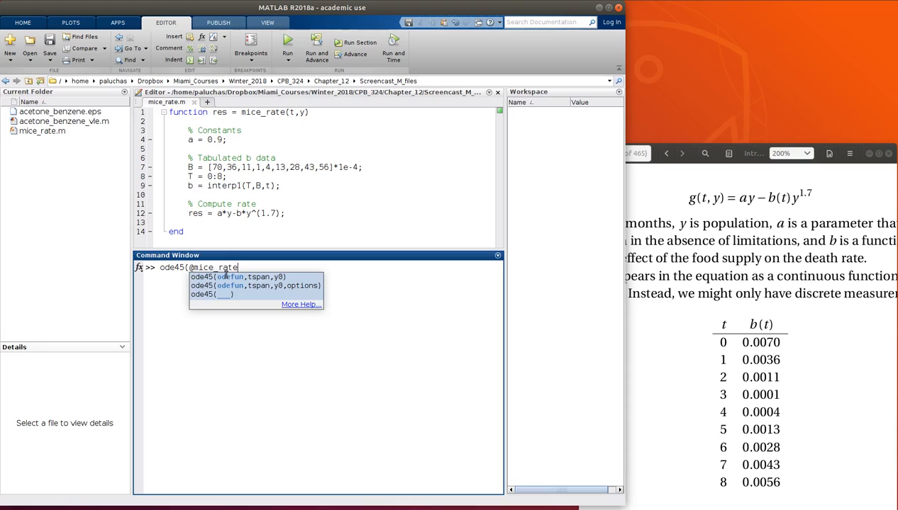
{"action": "type", "text": ",[0,8]"}
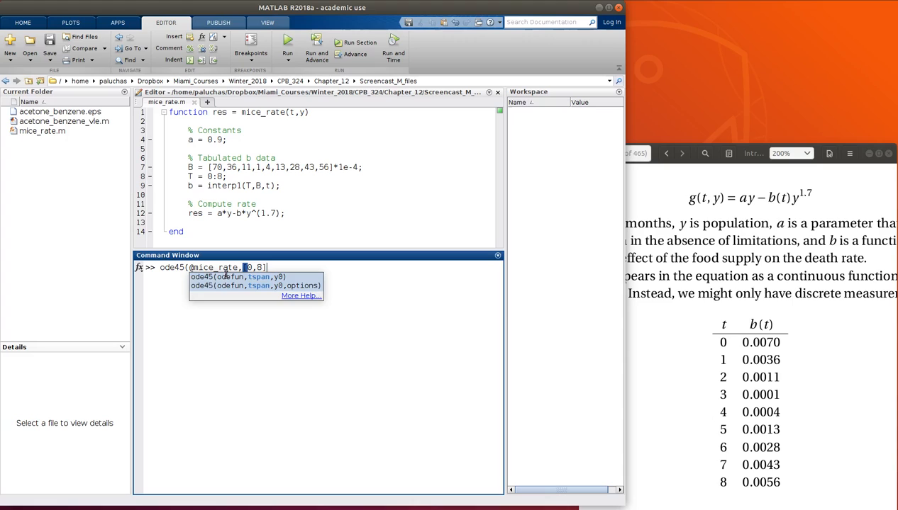
{"action": "type", "text": ",100)"}
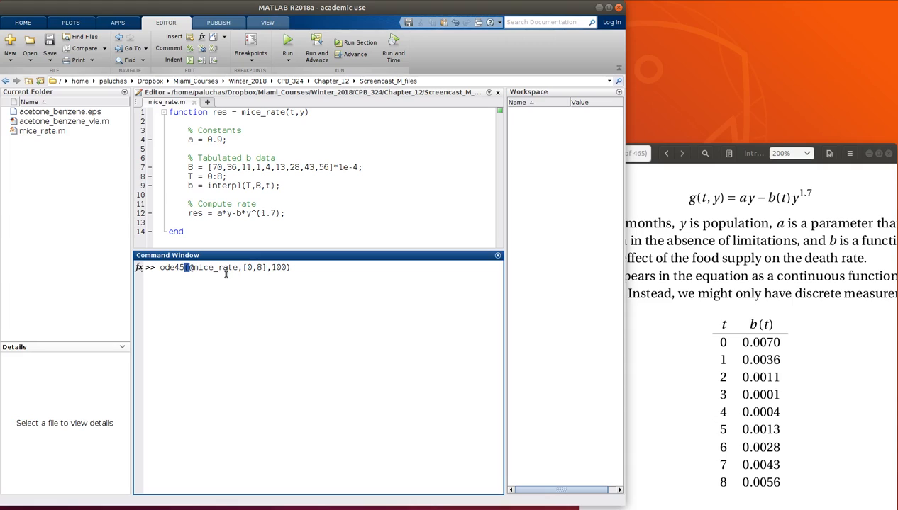
{"action": "triple_click", "coordinate": [224, 268]}
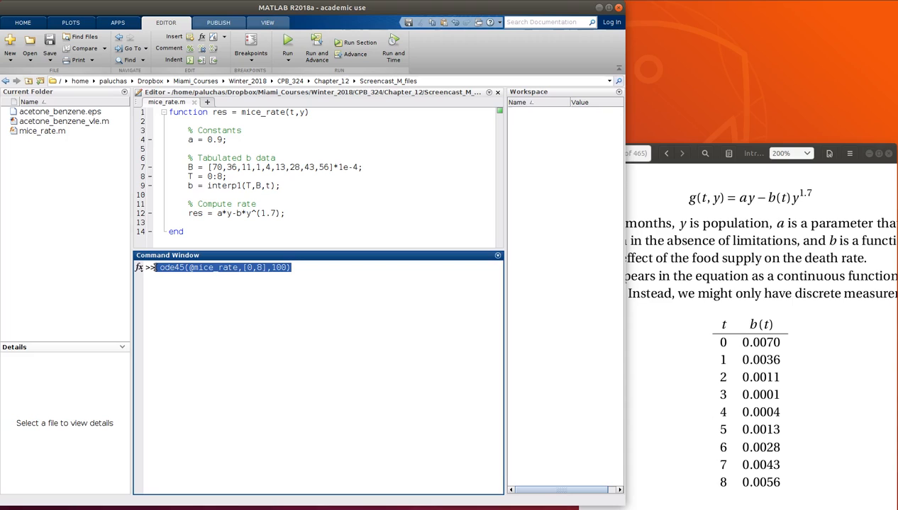
{"action": "key", "text": "Return"}
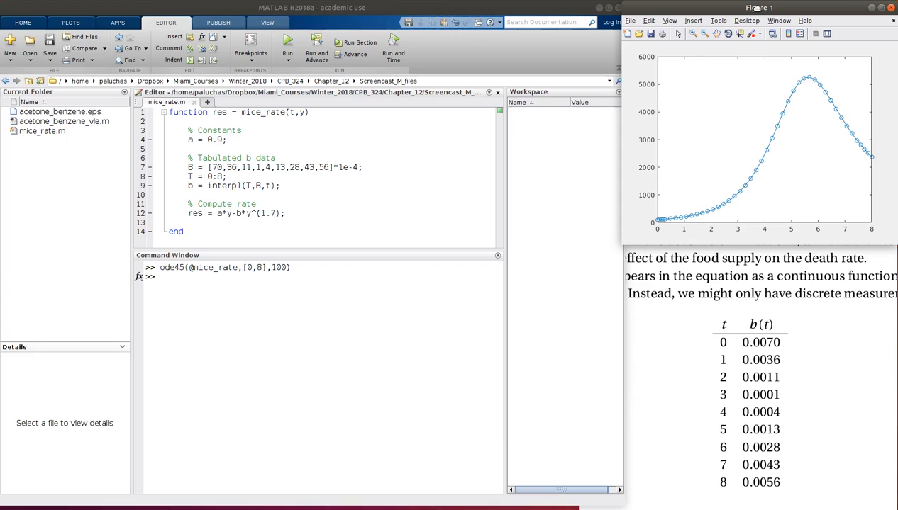
{"action": "type", "text": "hold on"}
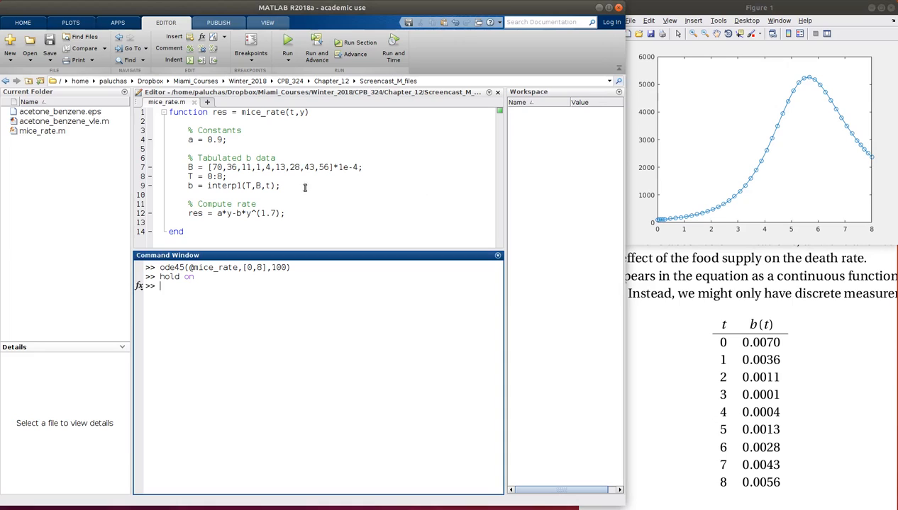
{"action": "left_click", "coordinate": [268, 186]}
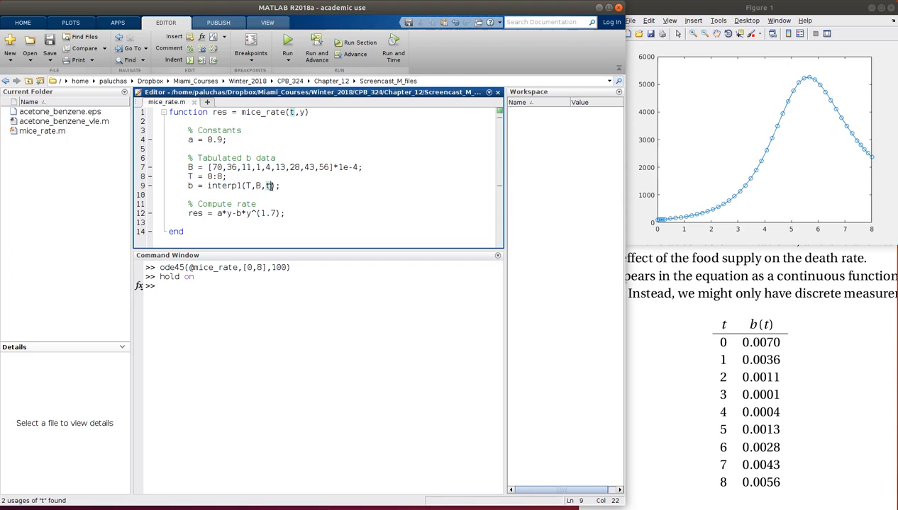
{"action": "type", "text": ",'pchip'"}
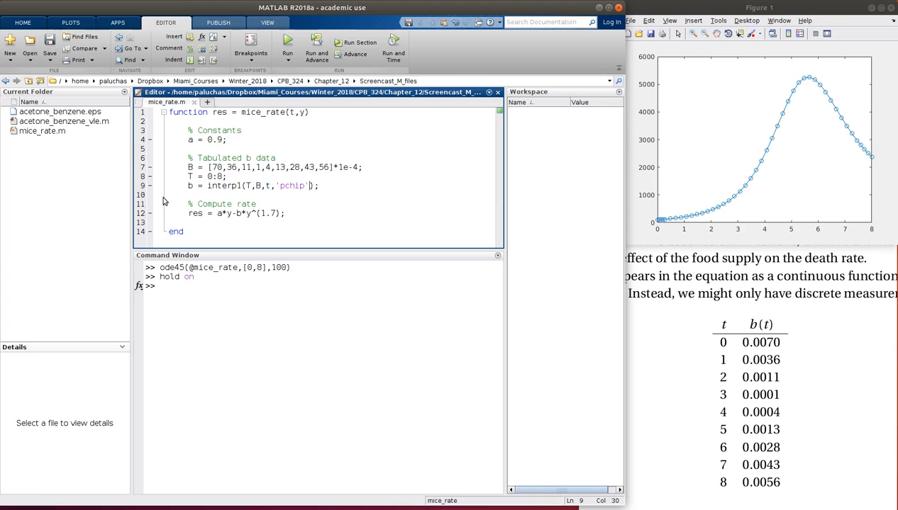
{"action": "type", "text": "ode45(@mice_rate,[0,8],100)"}
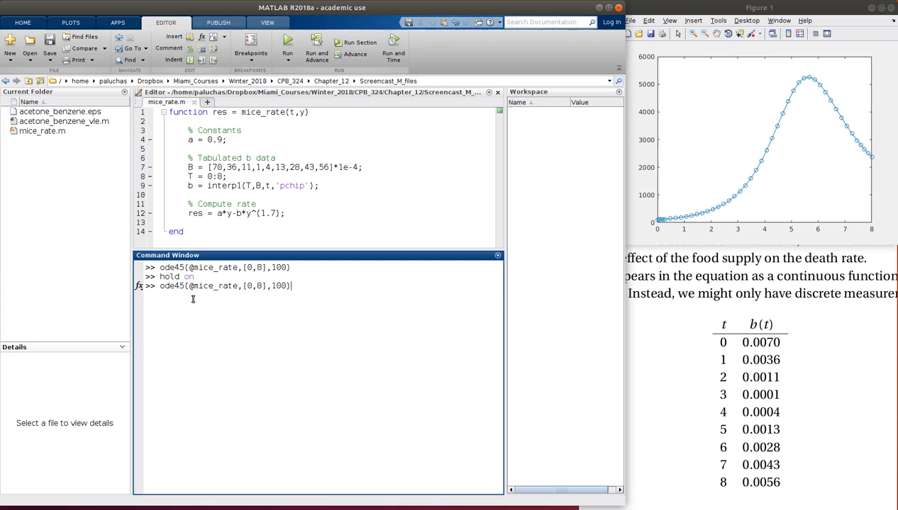
{"action": "key", "text": "Return"}
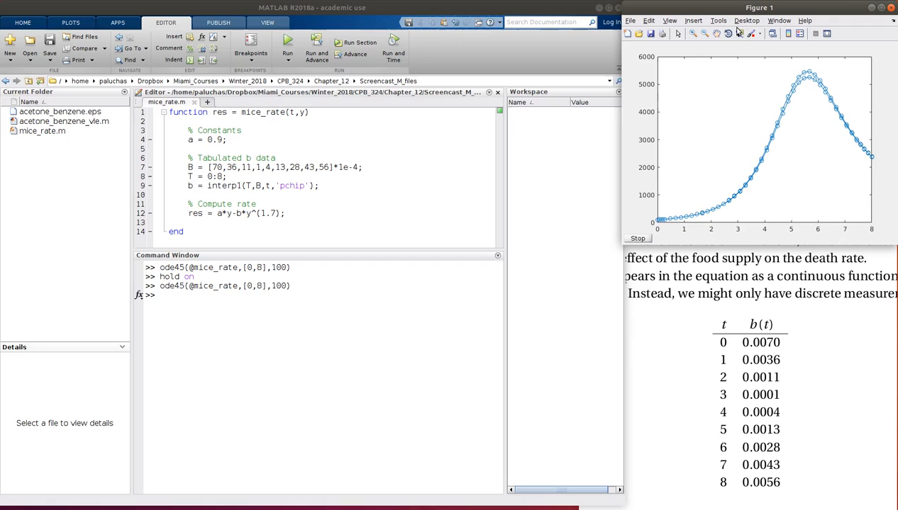
{"action": "mouse_move", "coordinate": [822, 69]}
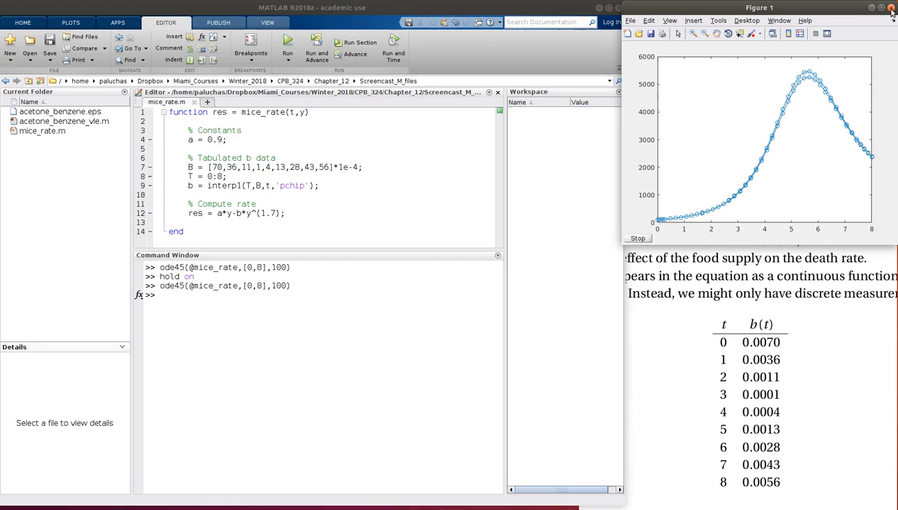
{"action": "left_click", "coordinate": [891, 8]}
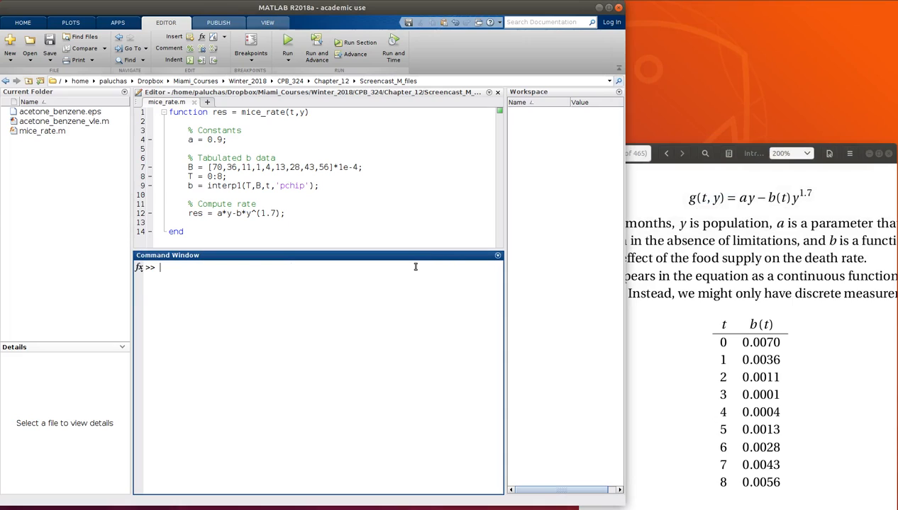
{"action": "type", "text": "[T,p"}
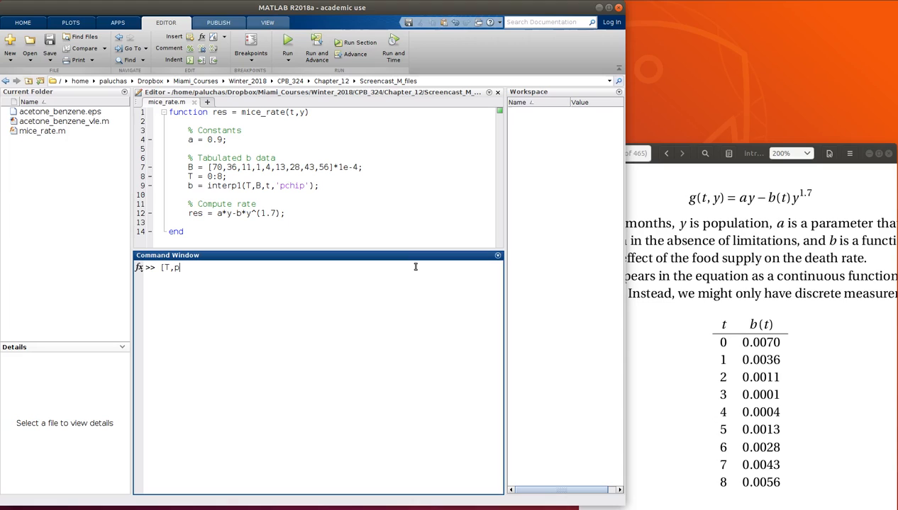
{"action": "type", "text": "p,Yp] = pod"}
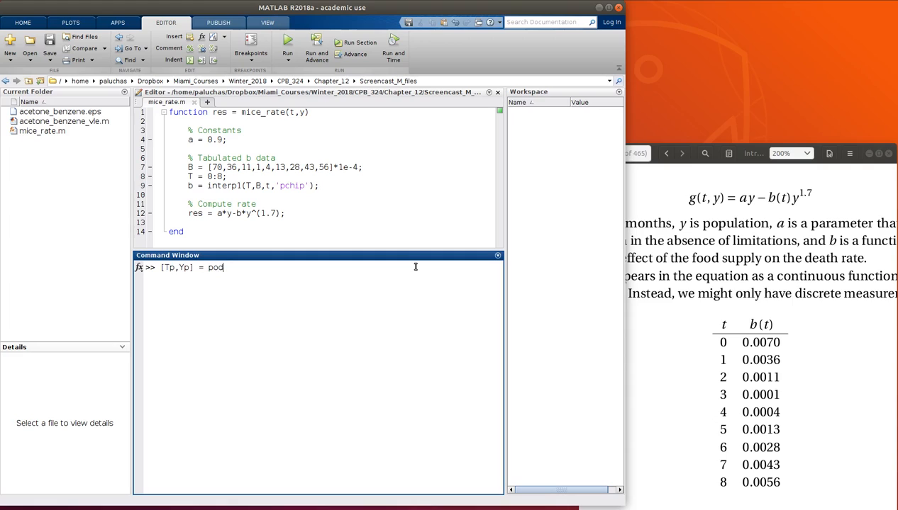
{"action": "type", "text": "ode45"}
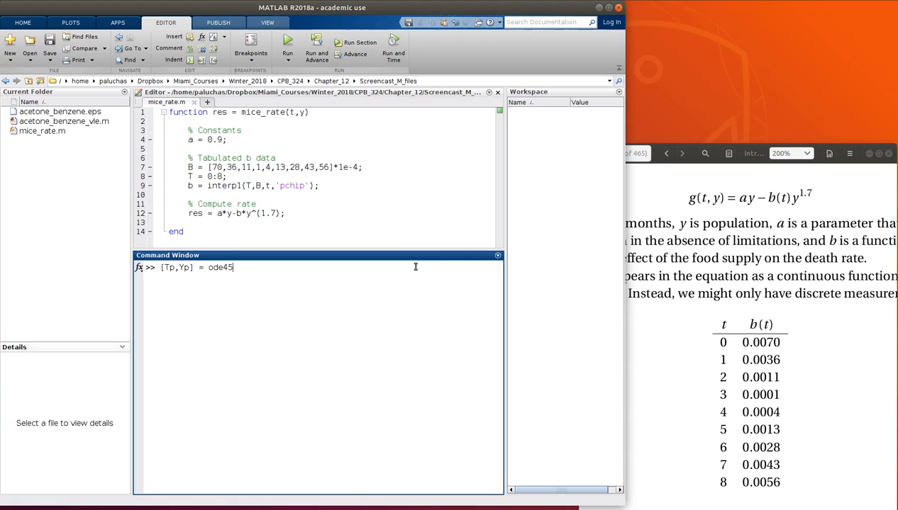
{"action": "type", "text": "(@mice_"}
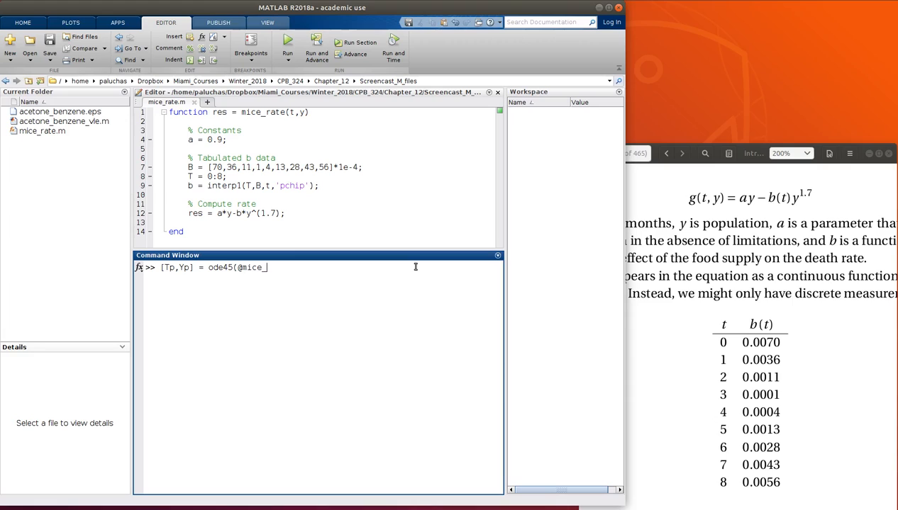
{"action": "type", "text": "rate,[0,8],100);"}
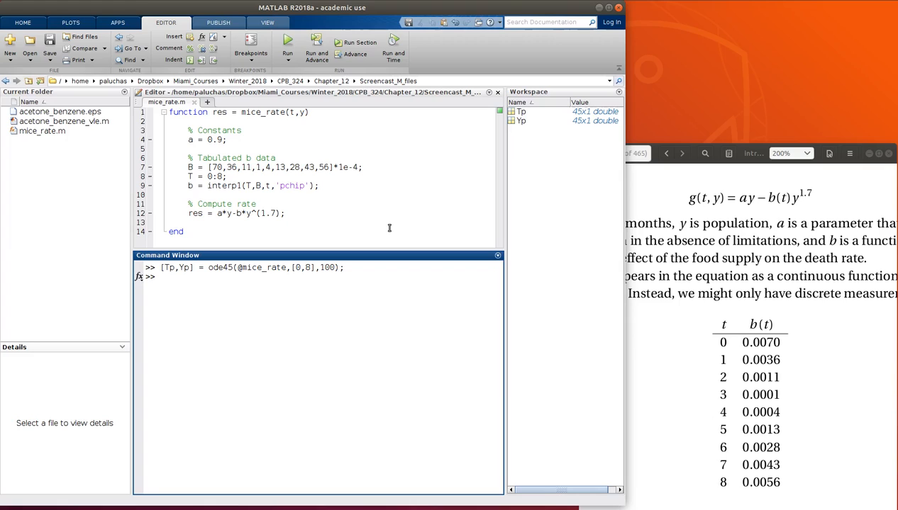
{"action": "type", "text": "linear"}
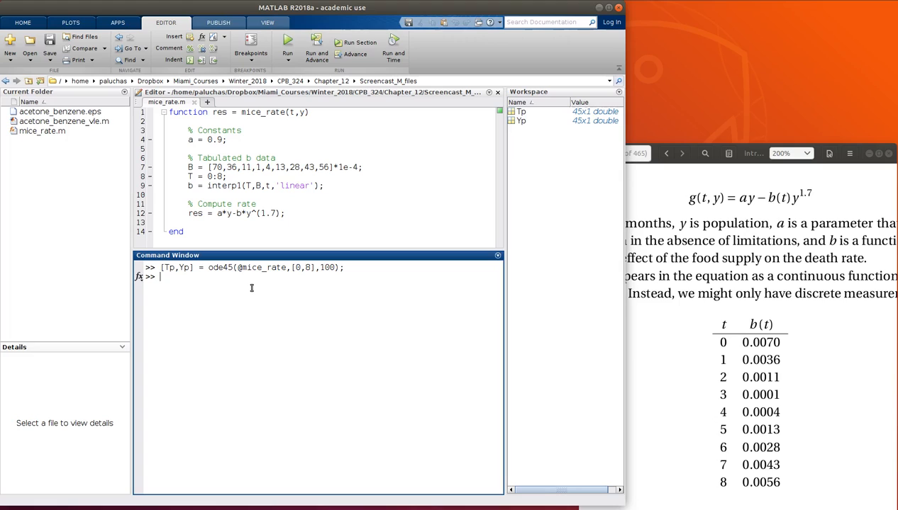
{"action": "type", "text": "[Tl,Yl] = ode45(@mice_rate,[0,8],100);"}
{"action": "type", "text": "hold on"}
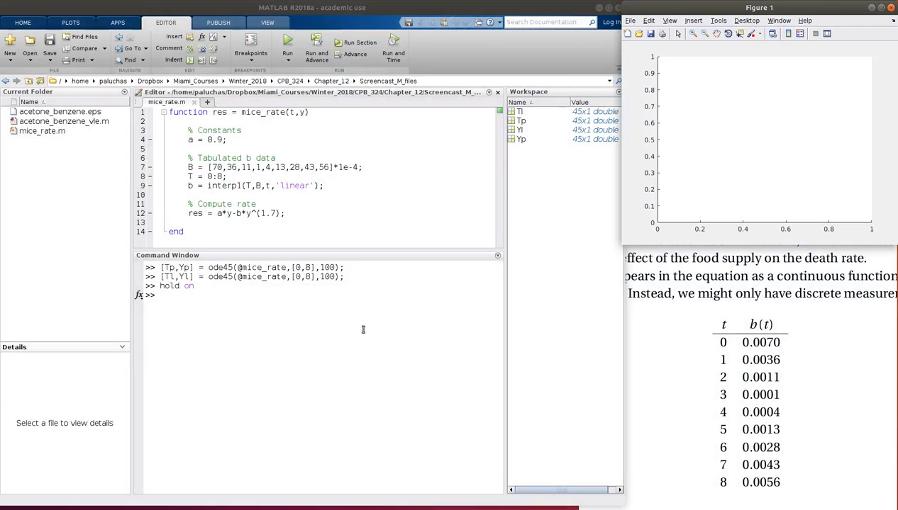
Plot Tl,Yl as a black curve and Tp,Yp as a red curve.
{"action": "type", "text": "plot(Tl,Yl,'-k"}
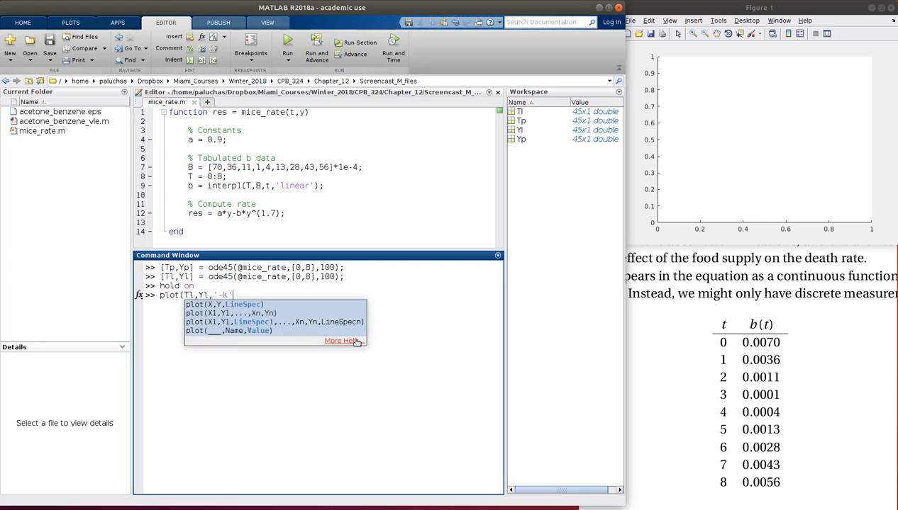
{"action": "type", "text": ")"}
{"action": "key", "text": "Return"}
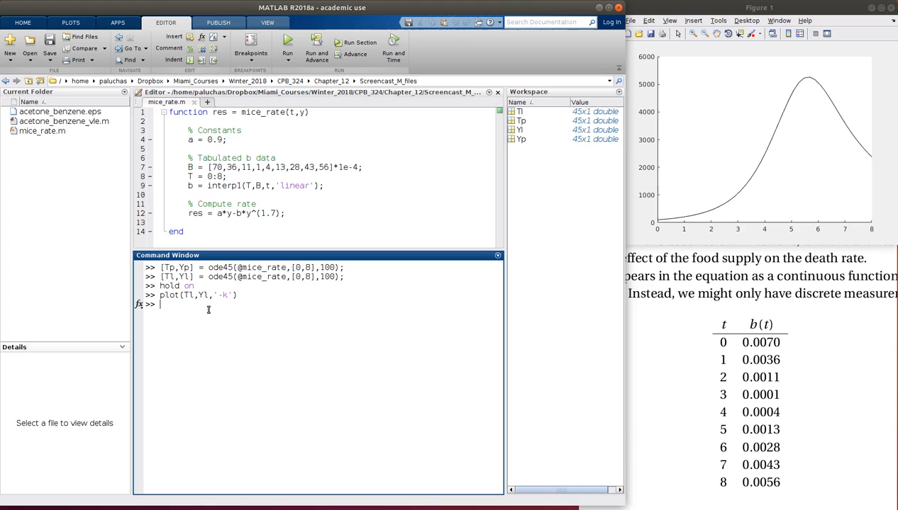
{"action": "type", "text": "plot(Tp,Yp,'-k')"}
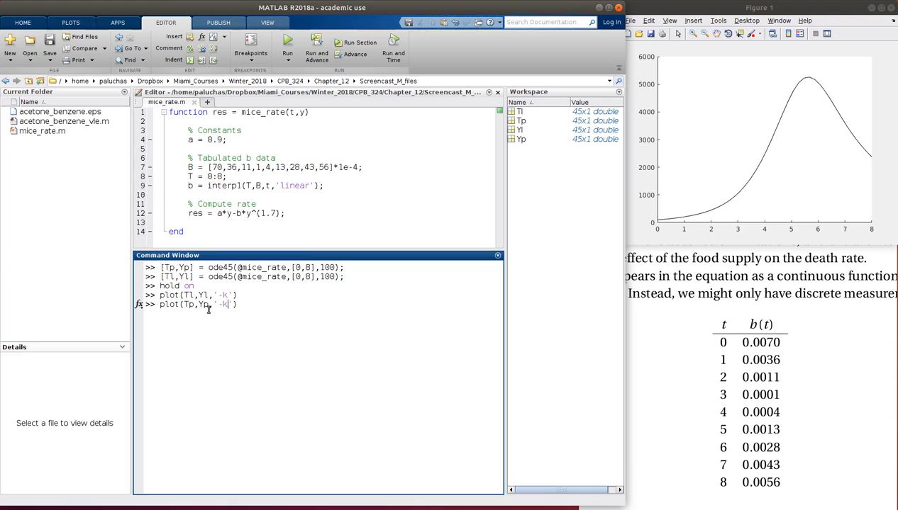
{"action": "type", "text": "r"}
{"action": "key", "text": "Return"}
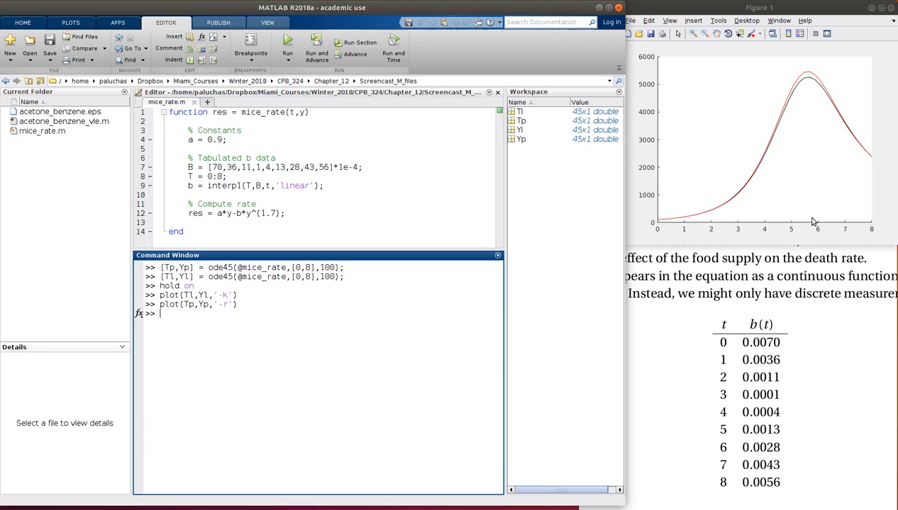
{"action": "mouse_move", "coordinate": [839, 101]}
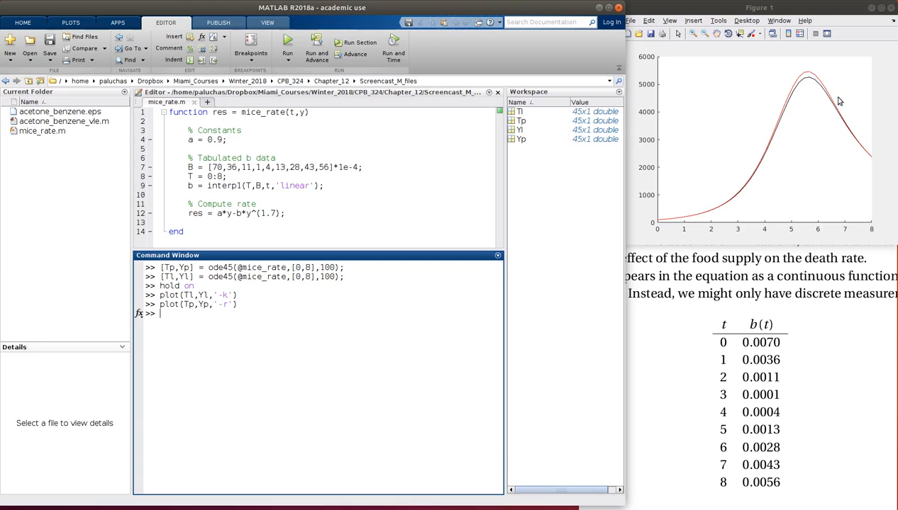